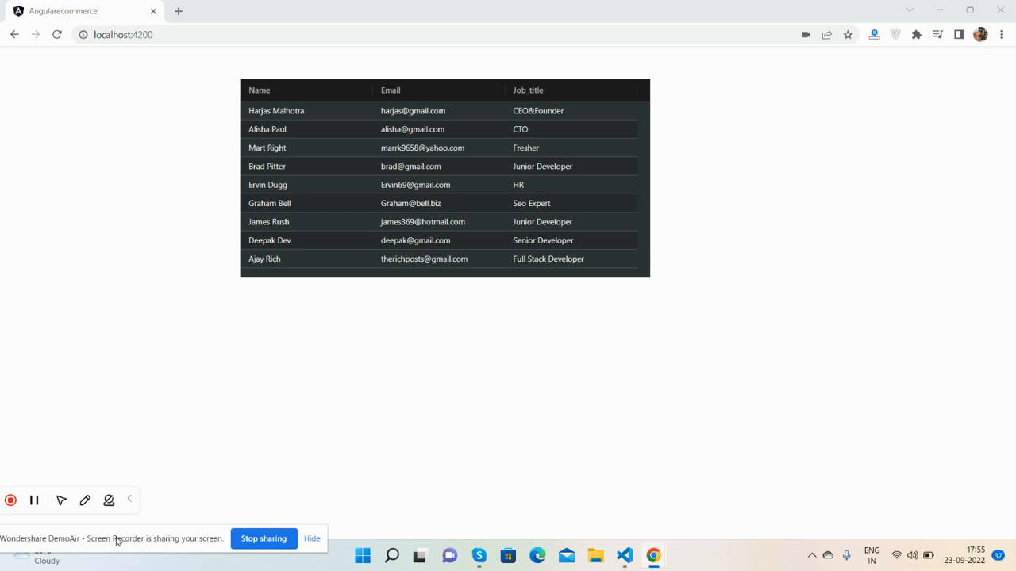
mouse_move(291, 276)
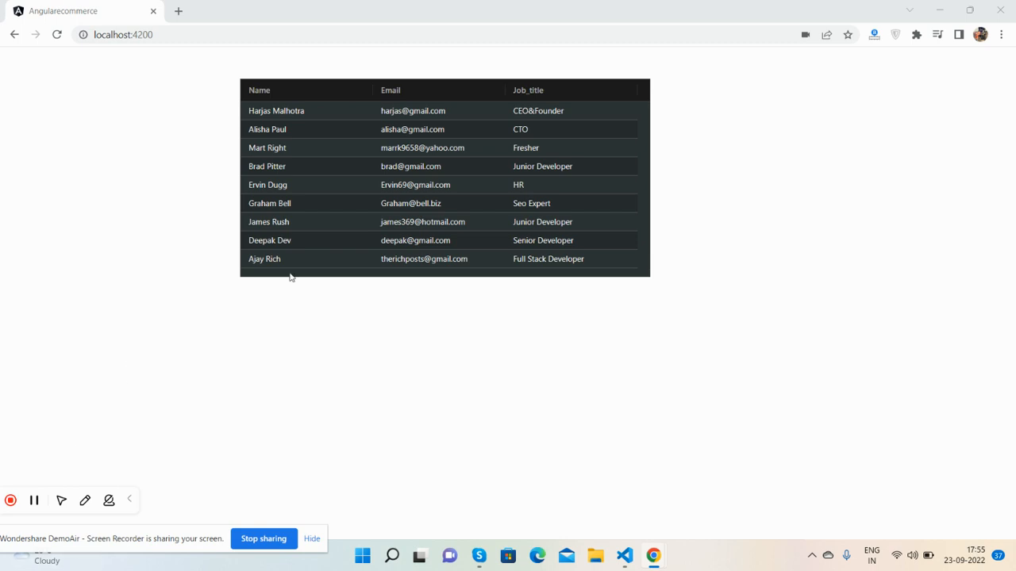
Filter the Name column by 'harj', then clear the filter to show all employees again
left_click(362, 92)
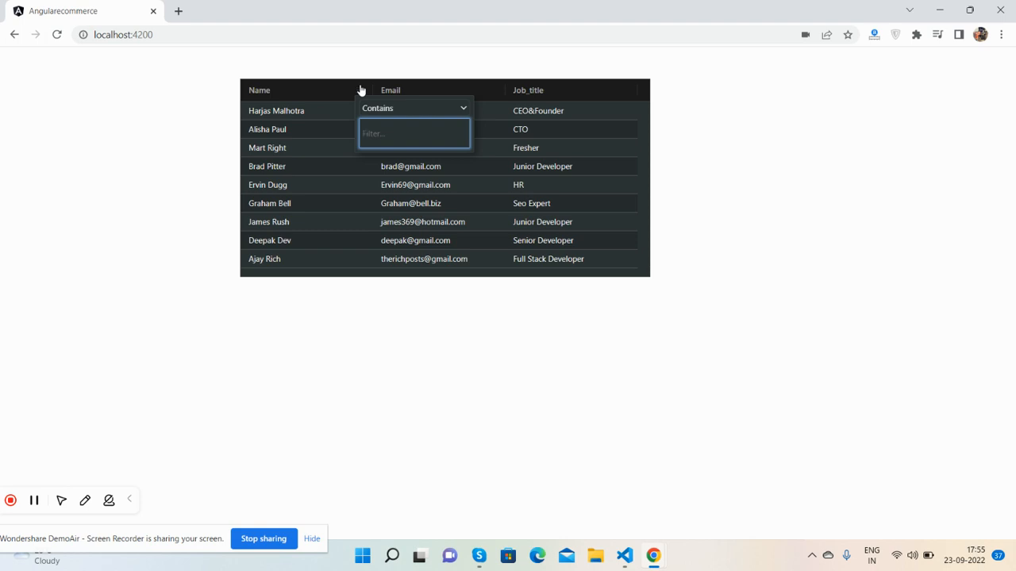
left_click(627, 97)
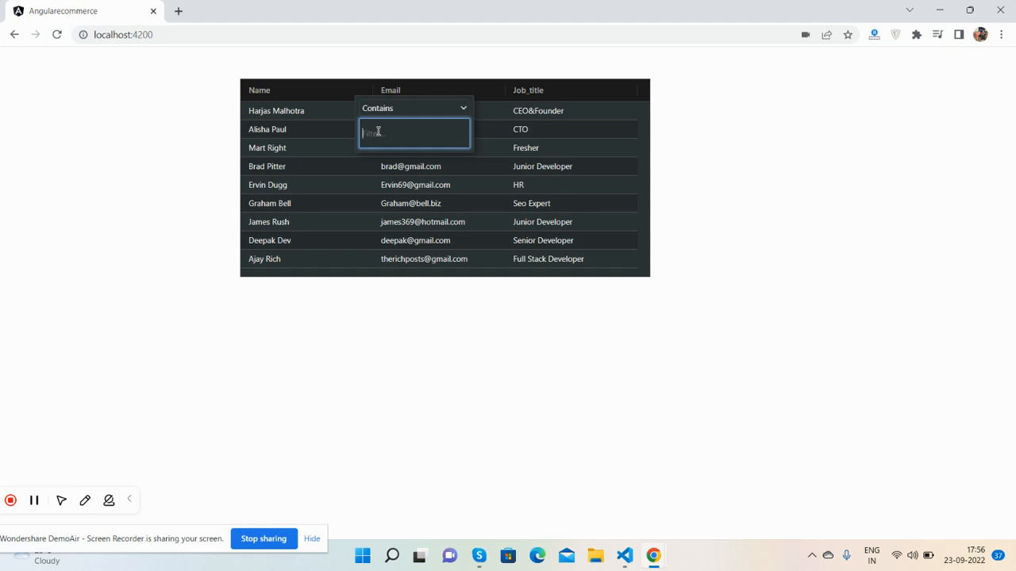
type("harj")
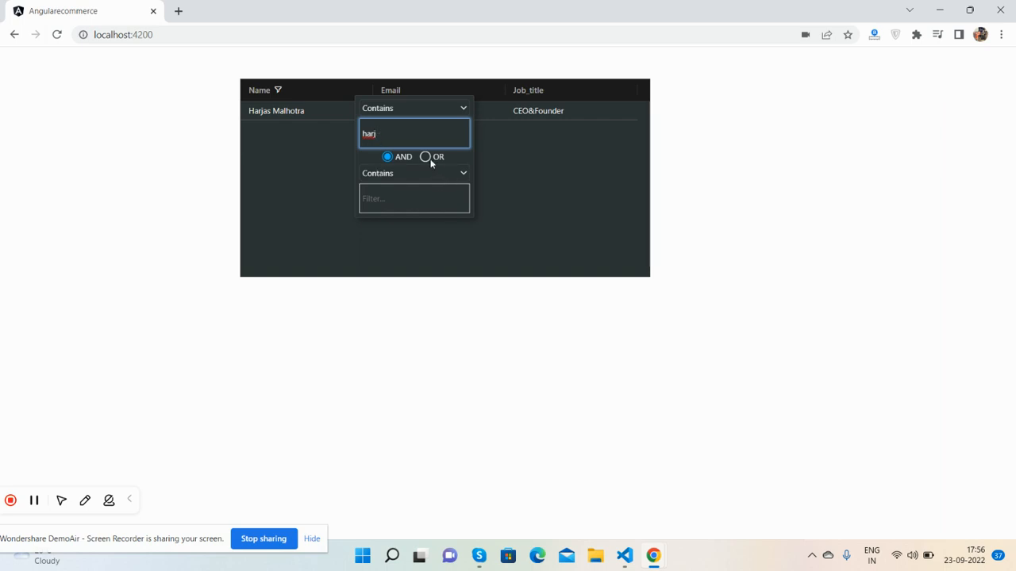
key("BackSpace")
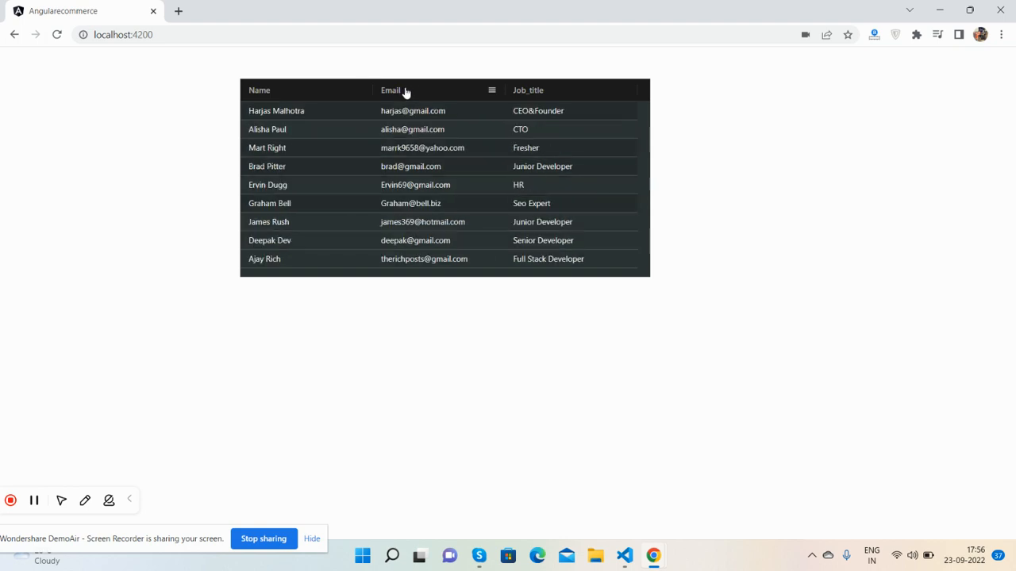
Cycle the Email column through ascending, unsorted and descending sort
left_click(395, 89)
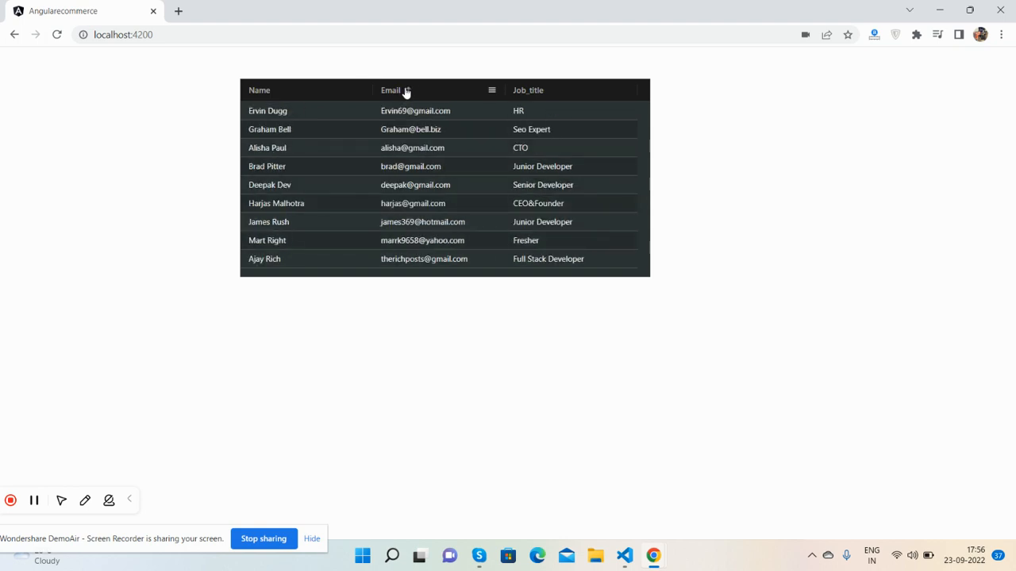
left_click(393, 89)
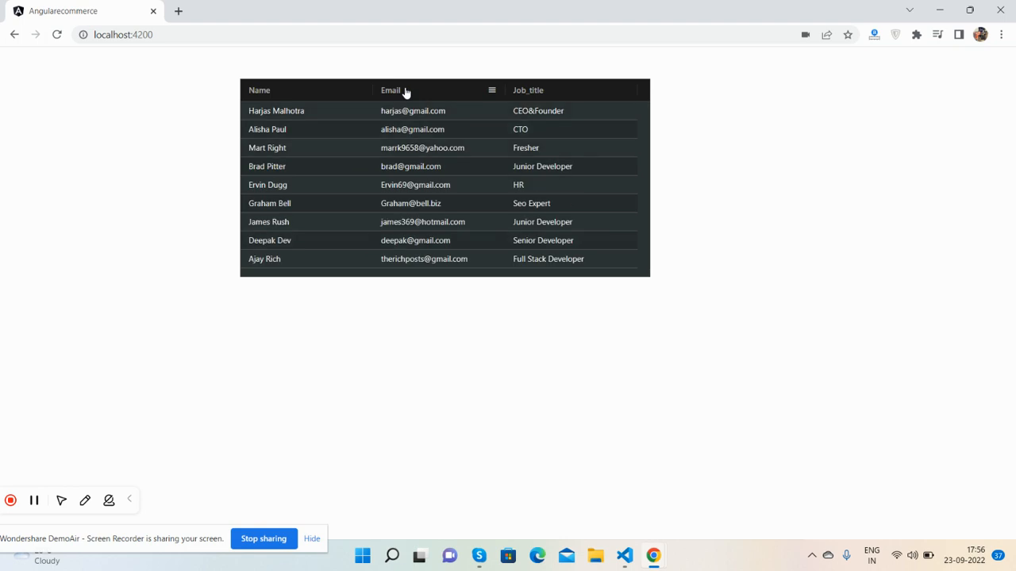
left_click(395, 89)
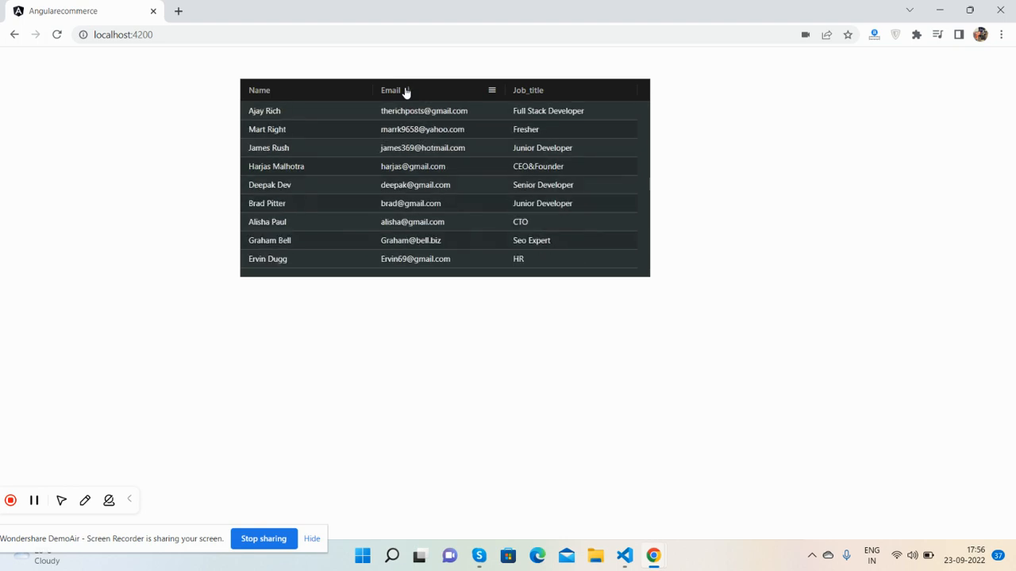
left_click(623, 555)
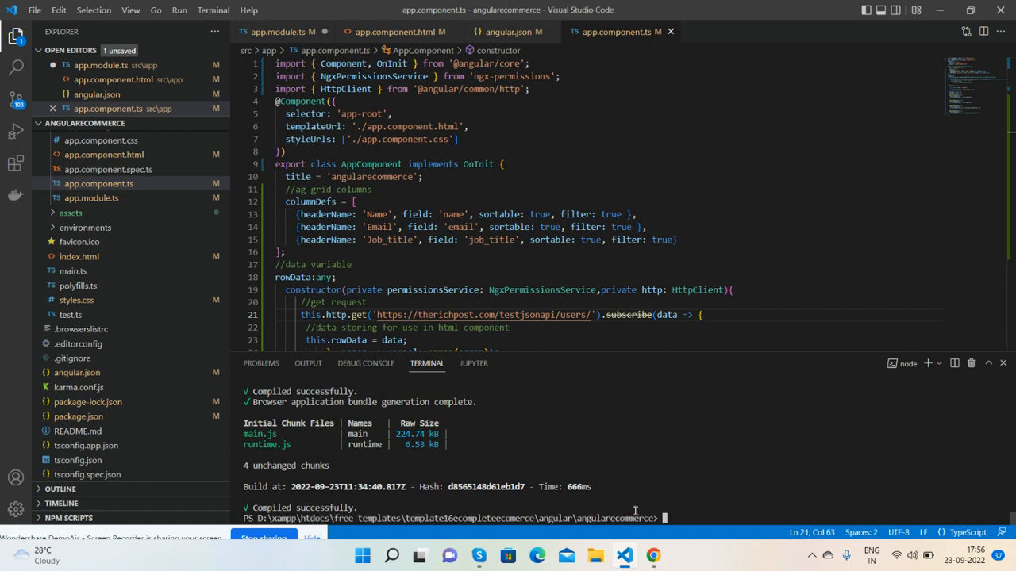
Enter the npm install ag-grid-community ag-grid-angular command, replace it with 'ng serve', and view angular.json
type("npm install --save ag-grid-community ag-grid-angular")
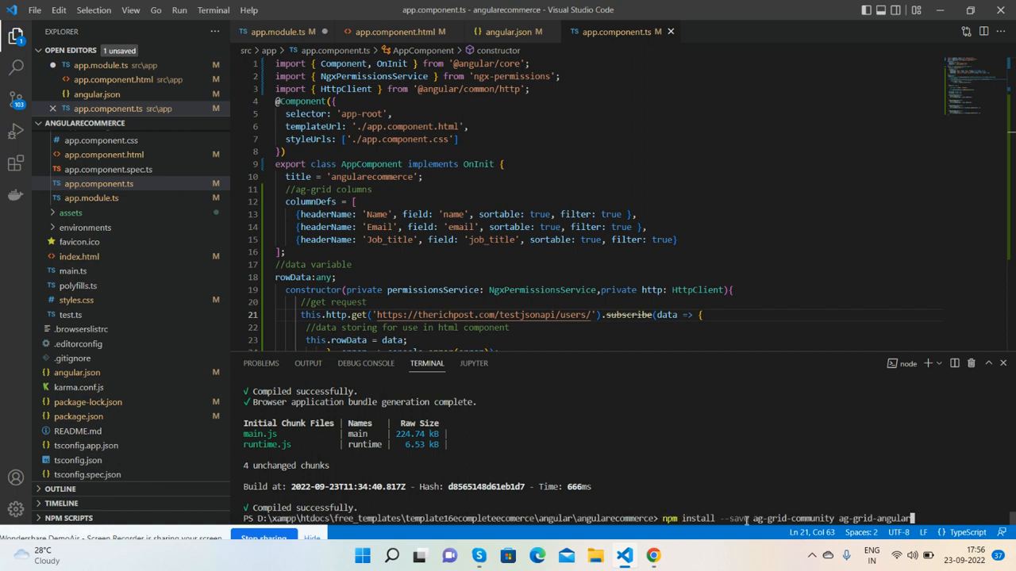
mouse_move(809, 515)
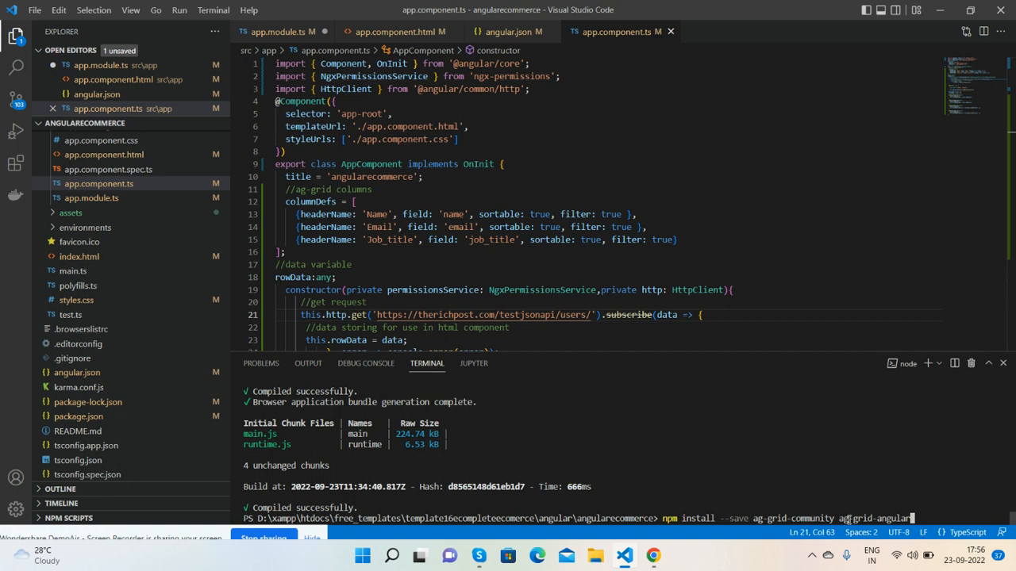
type("ng serve")
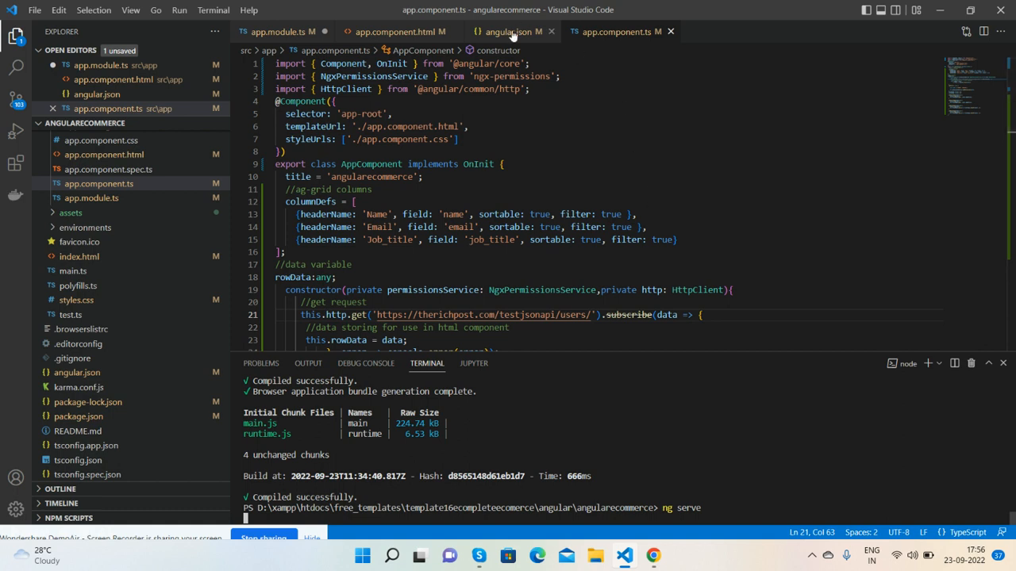
left_click(511, 31)
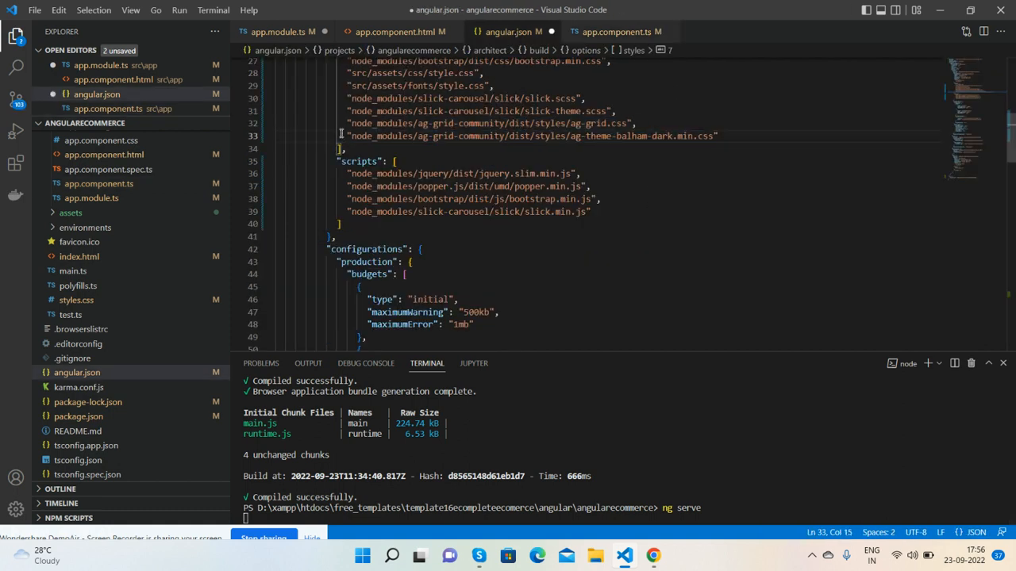
mouse_move(501, 33)
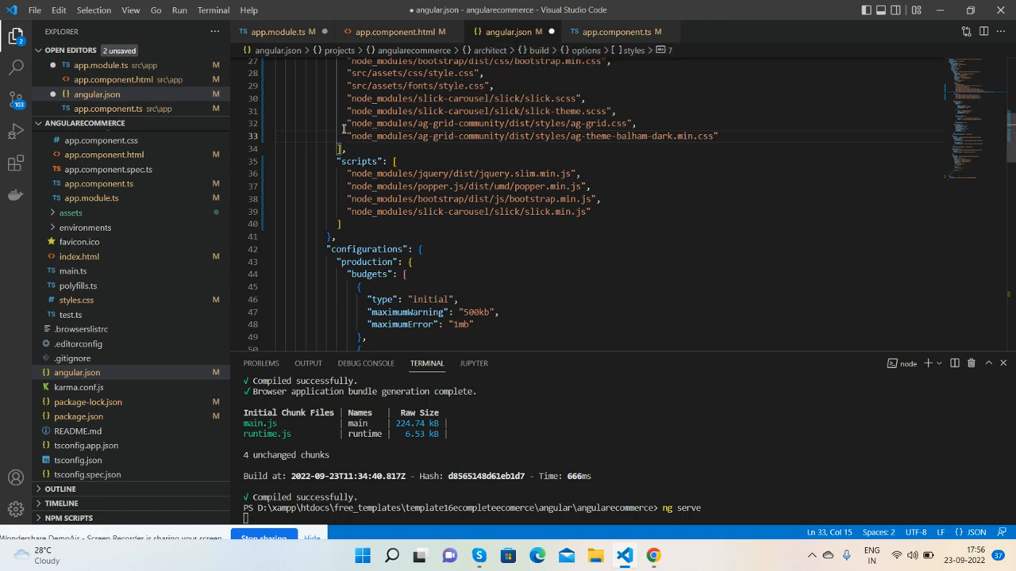
Highlight the ag-grid.css and ag-theme-balham-dark.min.css style entries, then run ng serve
left_click_drag(346, 124, 570, 137)
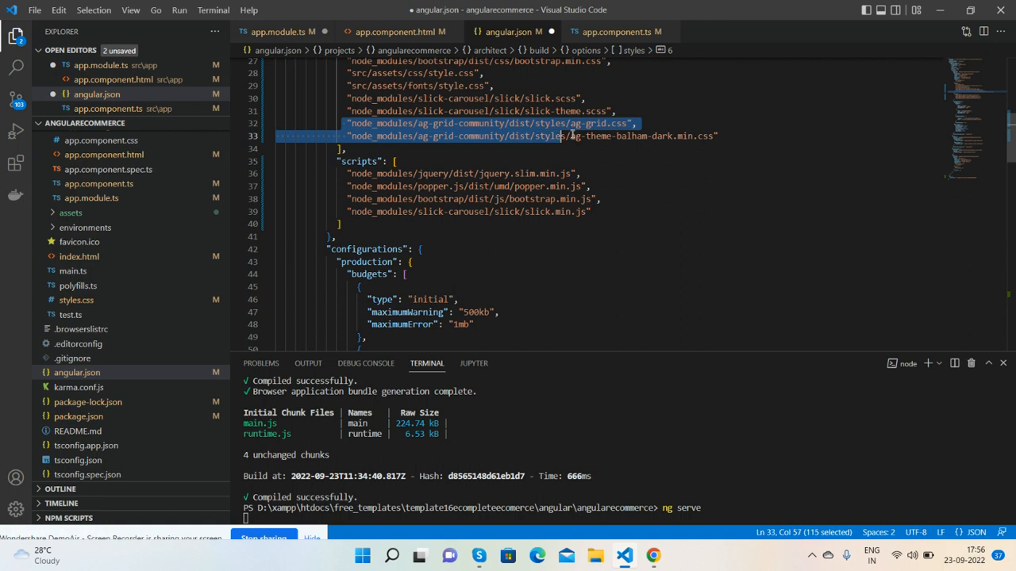
left_click(721, 136)
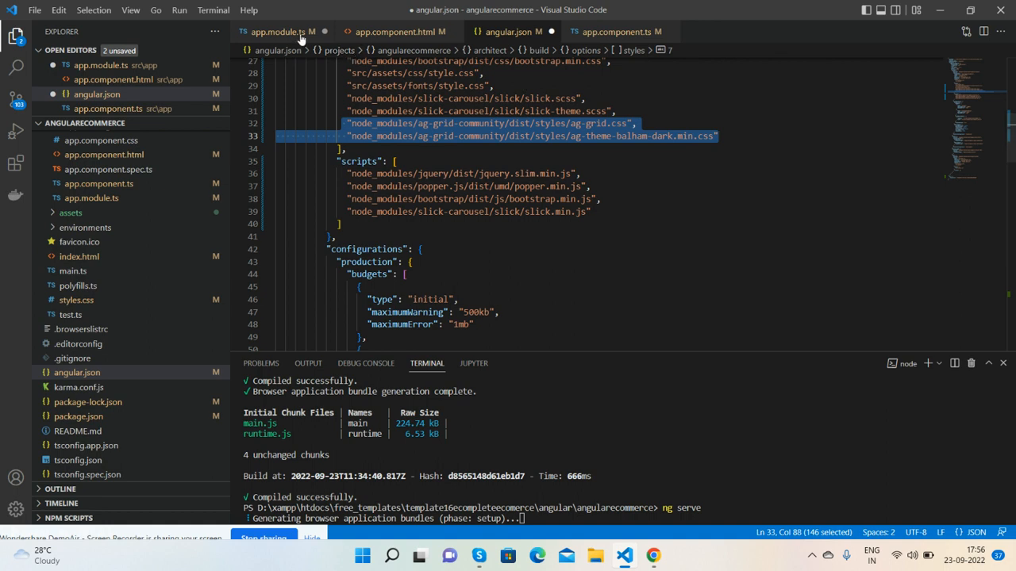
Review the AgGridModule and HttpClientModule imports in app.module.ts, then move to app.component.ts
left_click(282, 31)
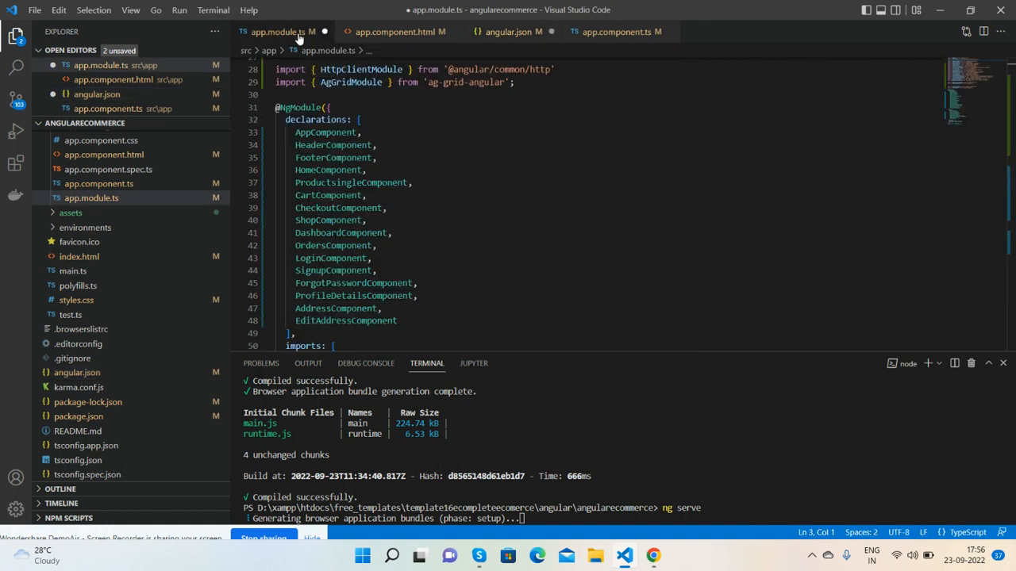
mouse_move(338, 82)
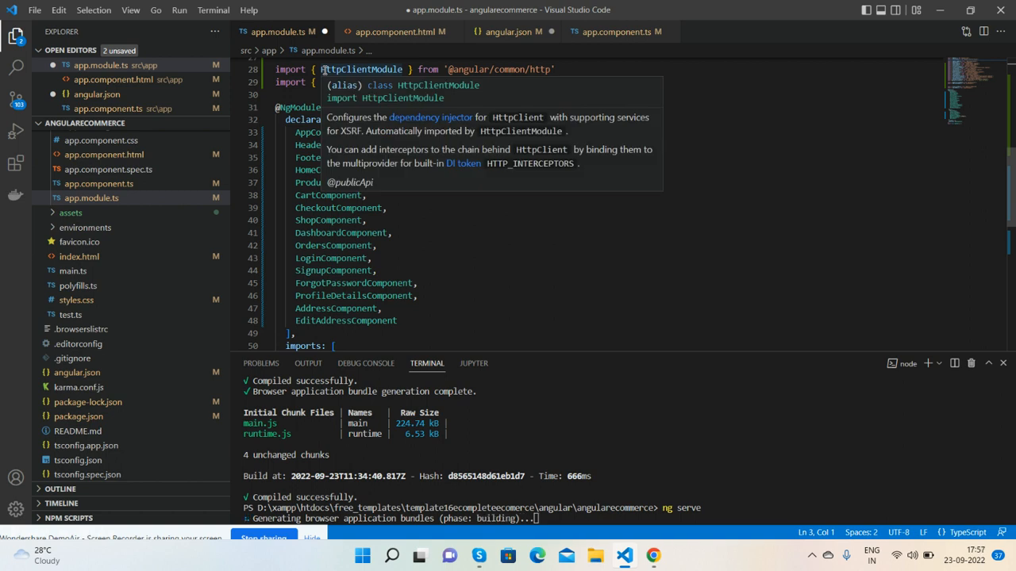
left_click(544, 87)
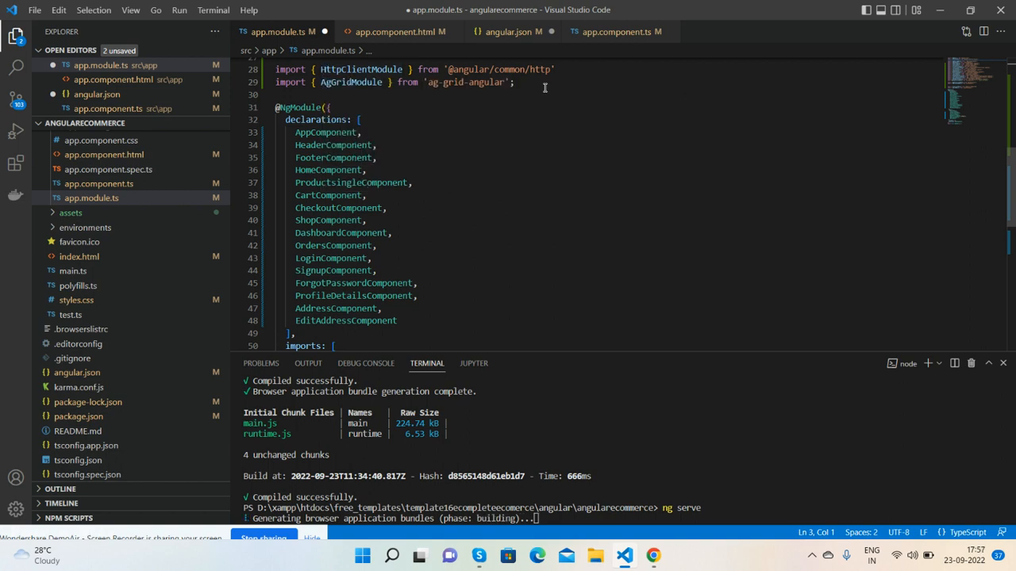
scroll("down", 3)
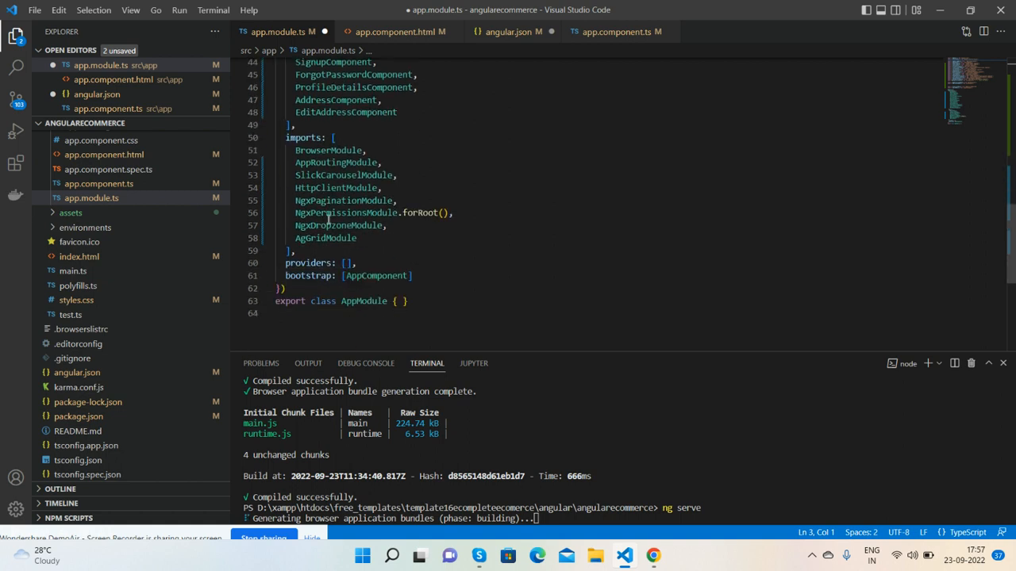
double_click(325, 238)
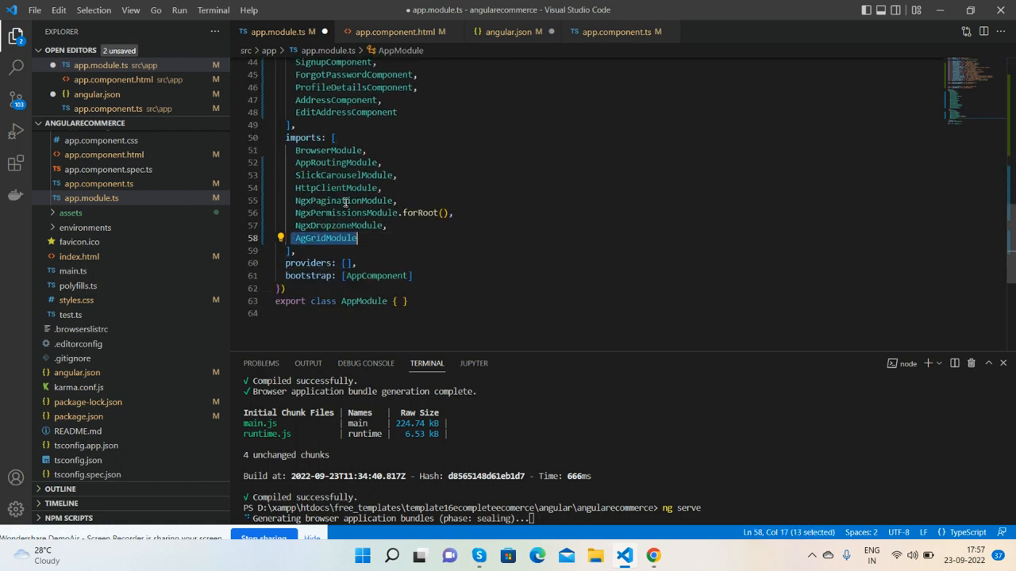
double_click(330, 188)
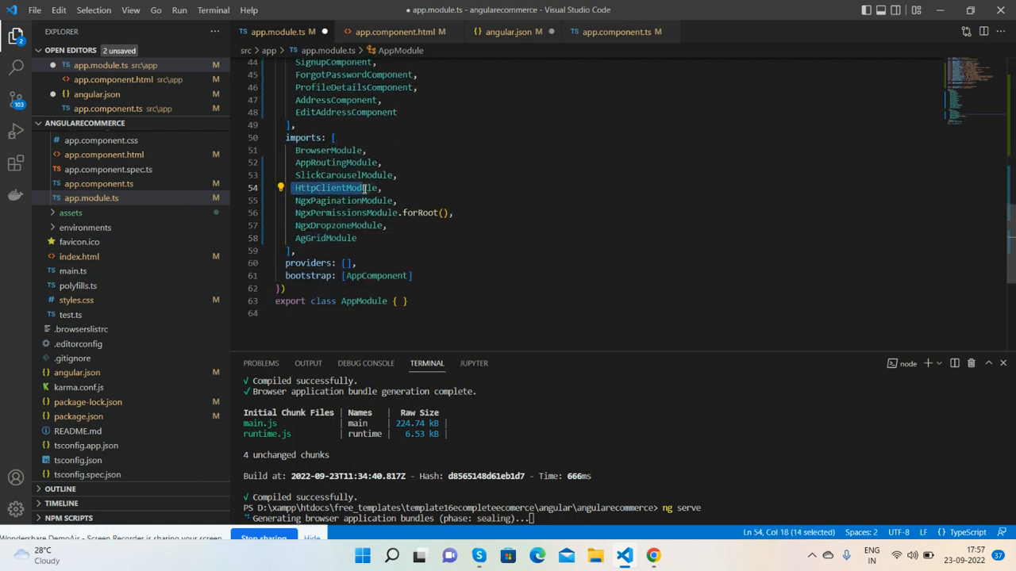
left_click(615, 32)
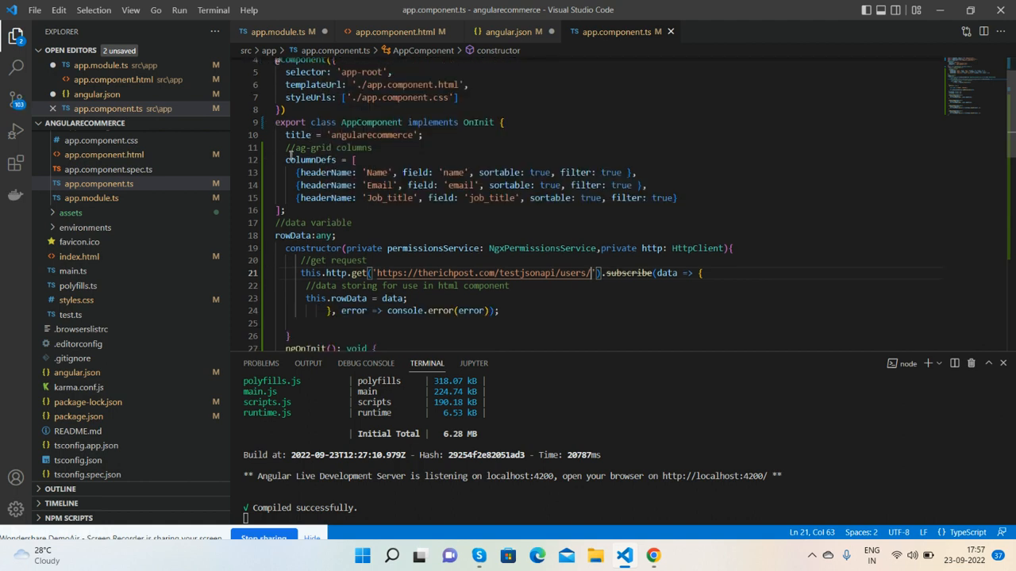
left_click_drag(285, 147, 286, 209)
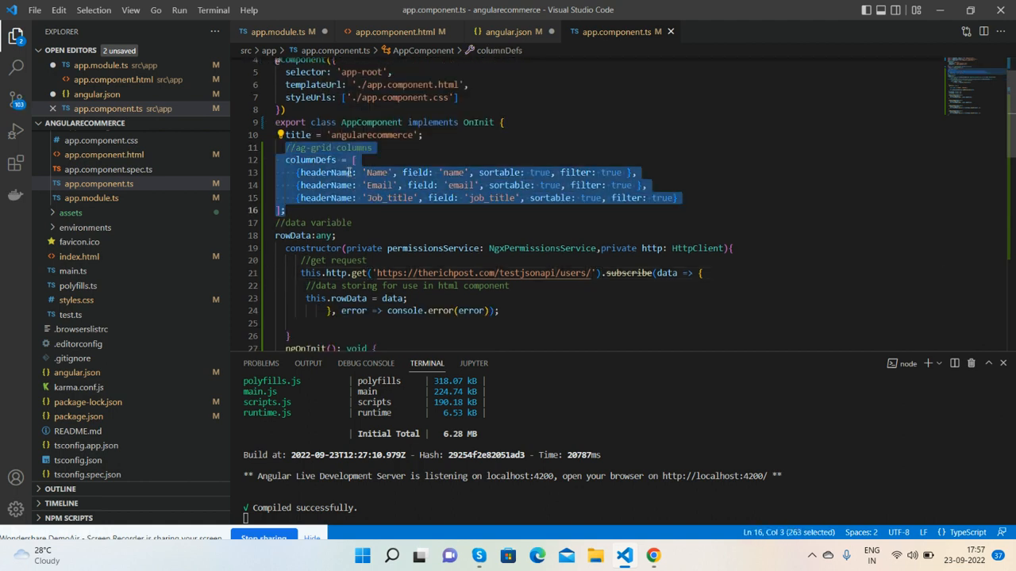
mouse_move(422, 172)
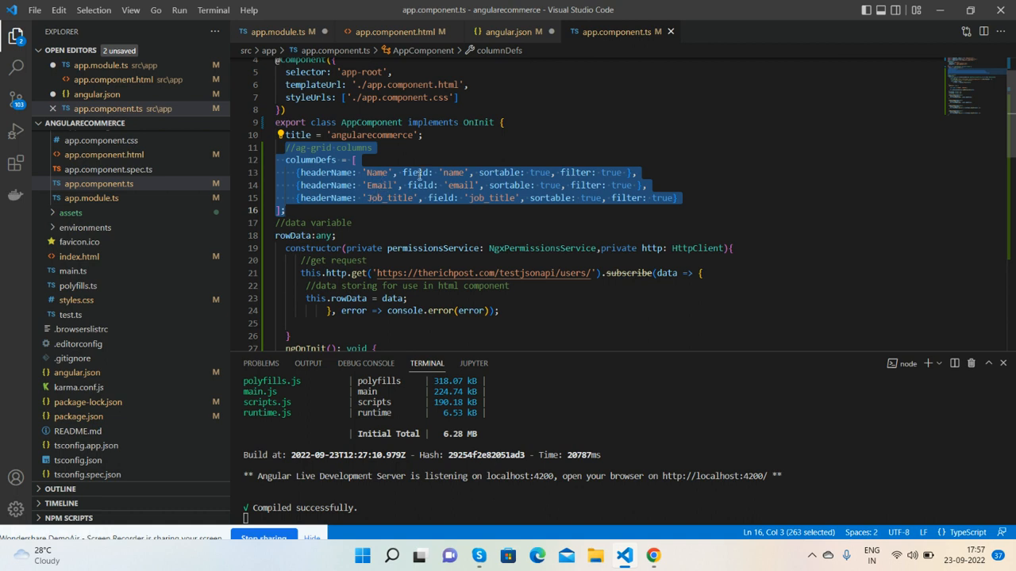
mouse_move(556, 197)
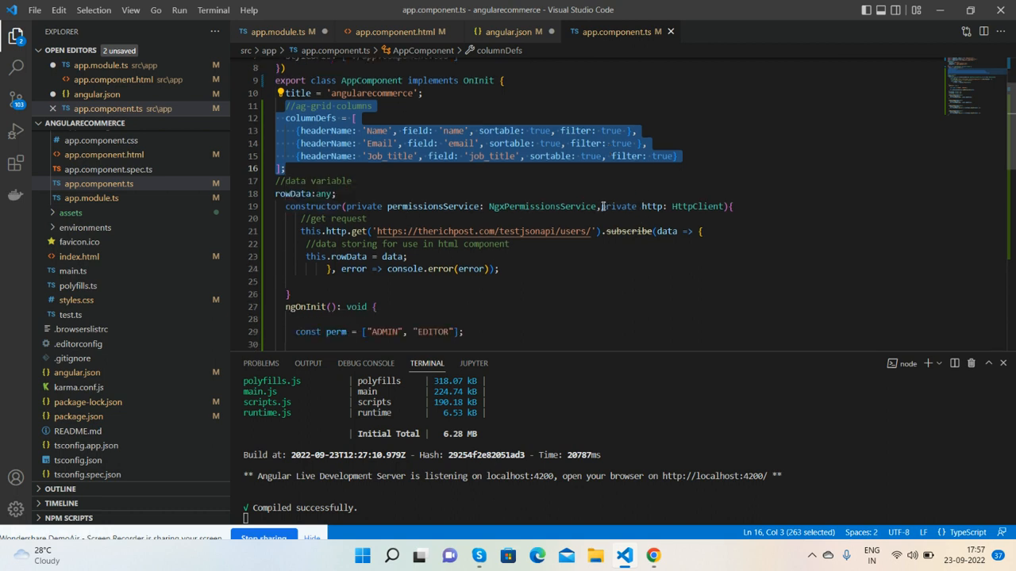
mouse_move(697, 206)
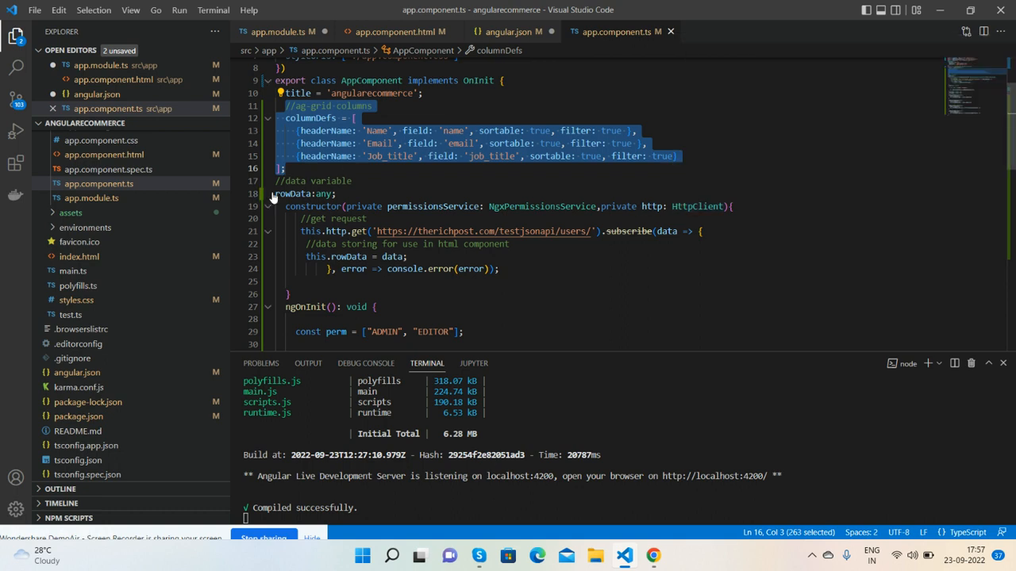
mouse_move(276, 196)
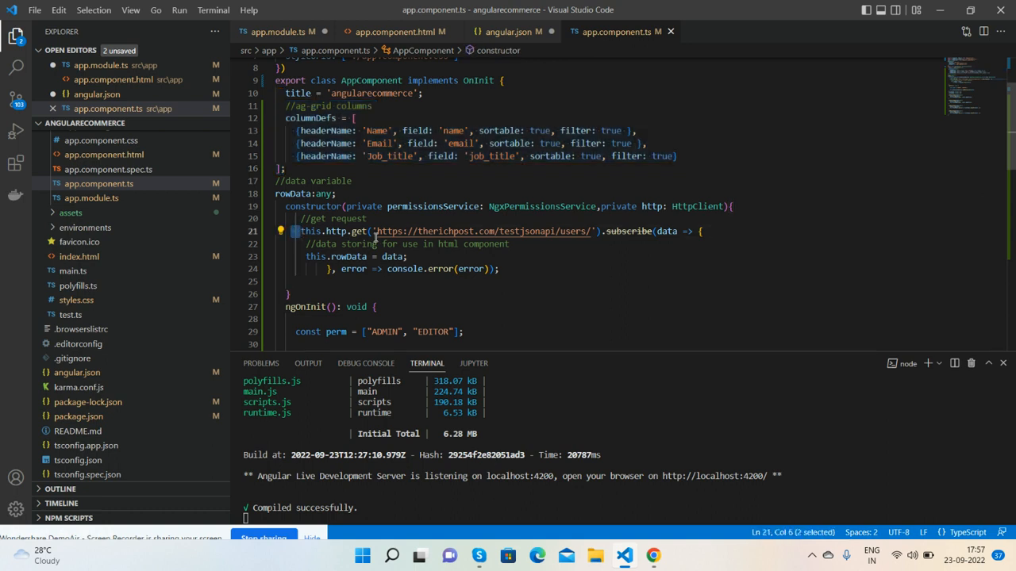
left_click_drag(379, 231, 585, 232)
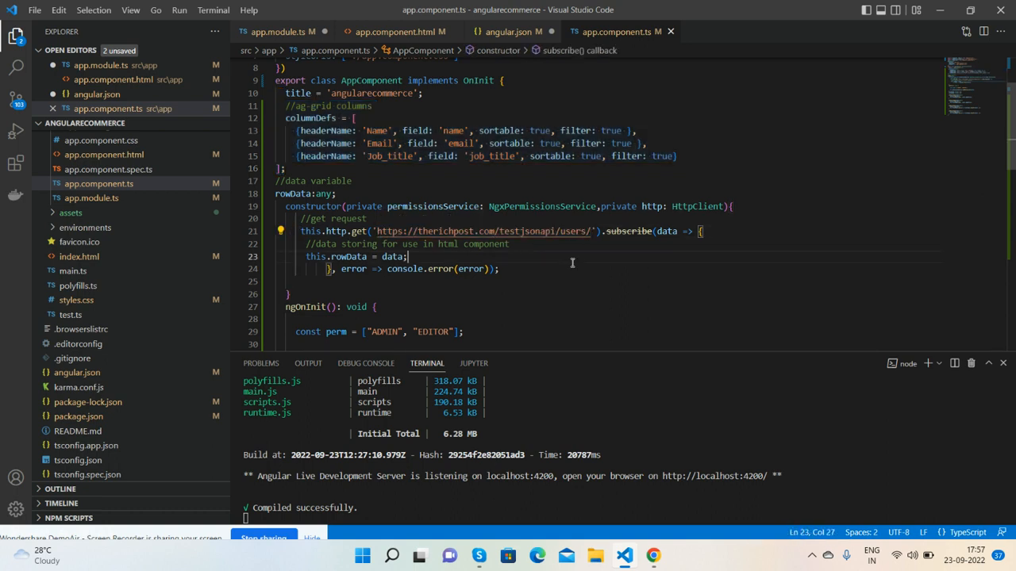
left_click(397, 32)
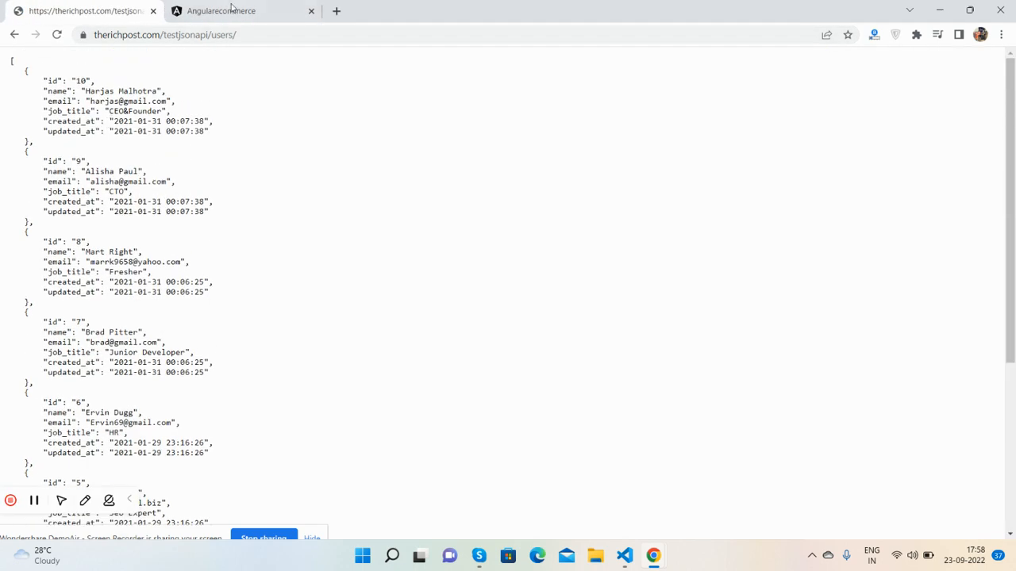
Switch from the users JSON page to the localhost:4200 Angular app tab
left_click(222, 9)
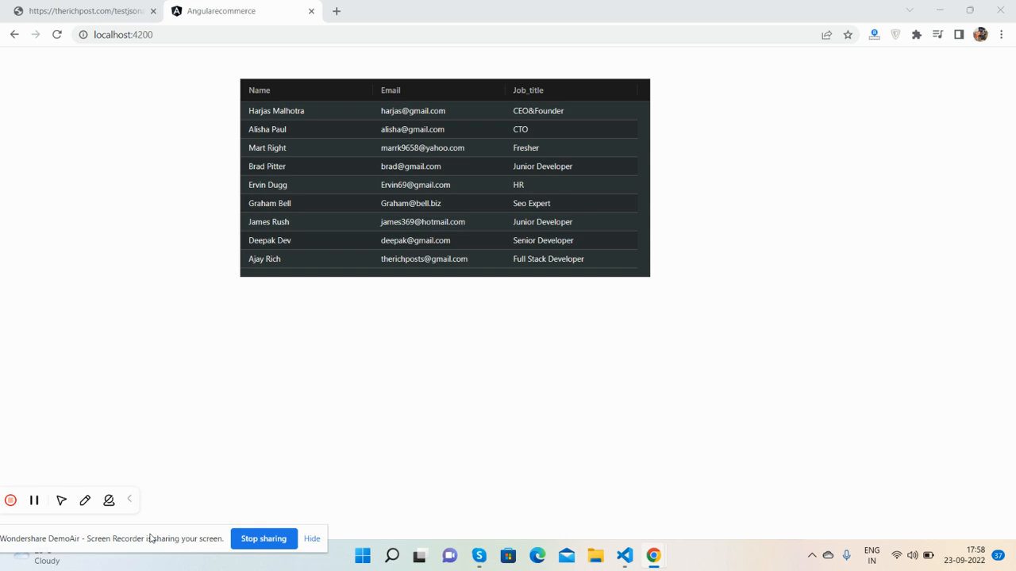
mouse_move(168, 549)
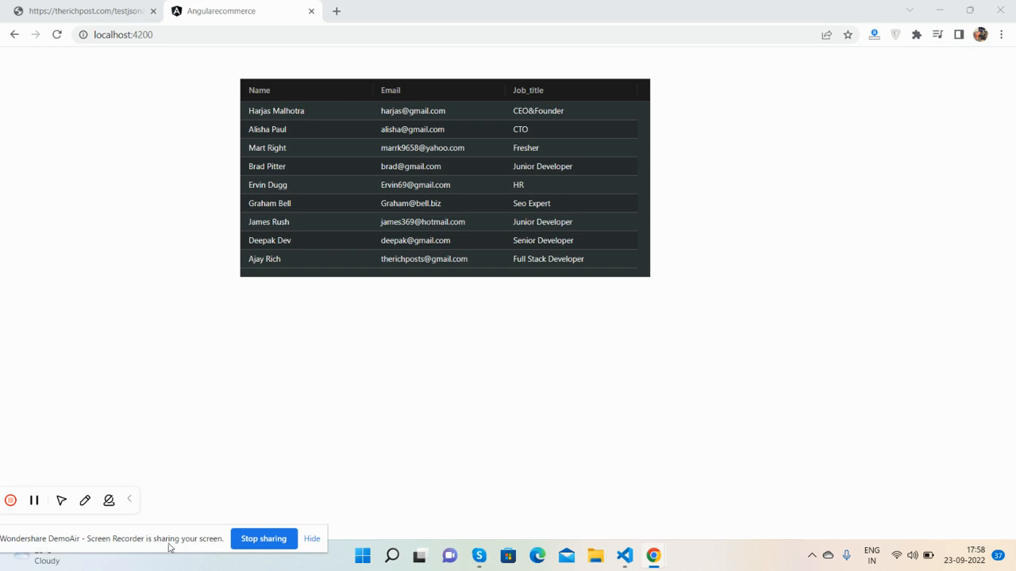